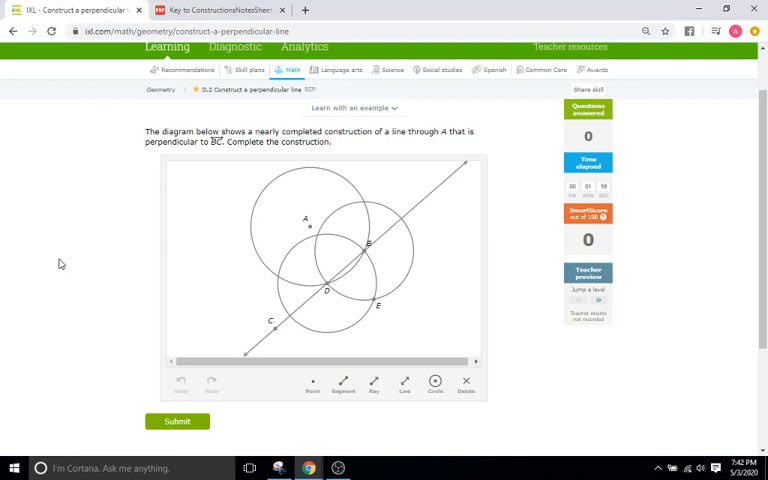
Bring the construction notes key to the IXL D2 perpendicular-line steps.
{"action": "left_click", "coordinate": [230, 12]}
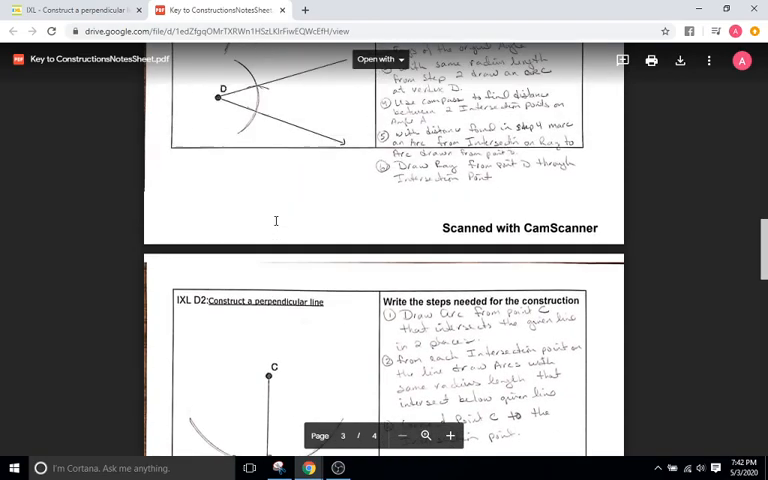
{"action": "scroll", "scroll_direction": "up", "scroll_amount": 3}
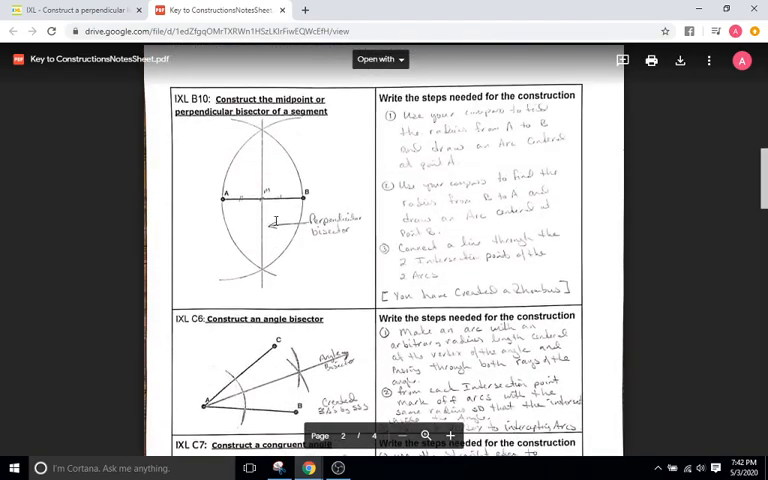
{"action": "scroll", "scroll_direction": "down", "scroll_amount": 3}
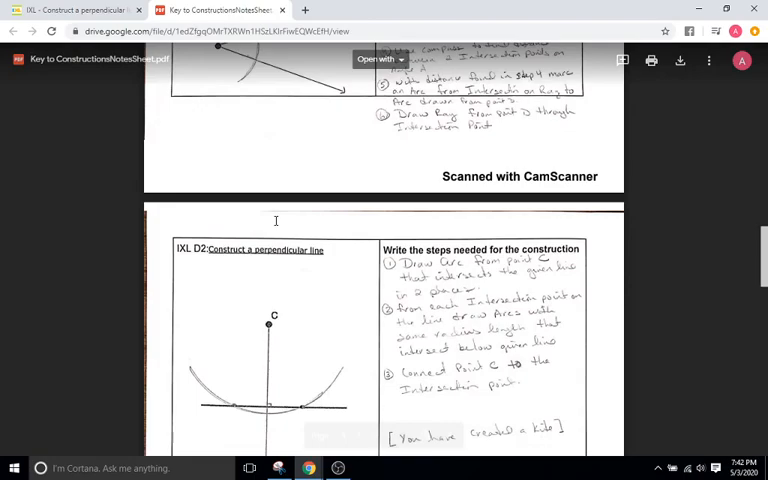
{"action": "scroll", "scroll_direction": "down", "scroll_amount": 3}
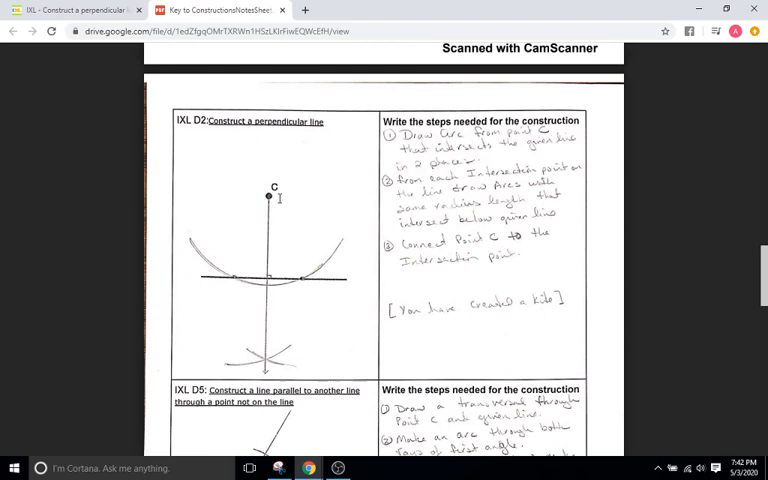
{"action": "mouse_move", "coordinate": [178, 258]}
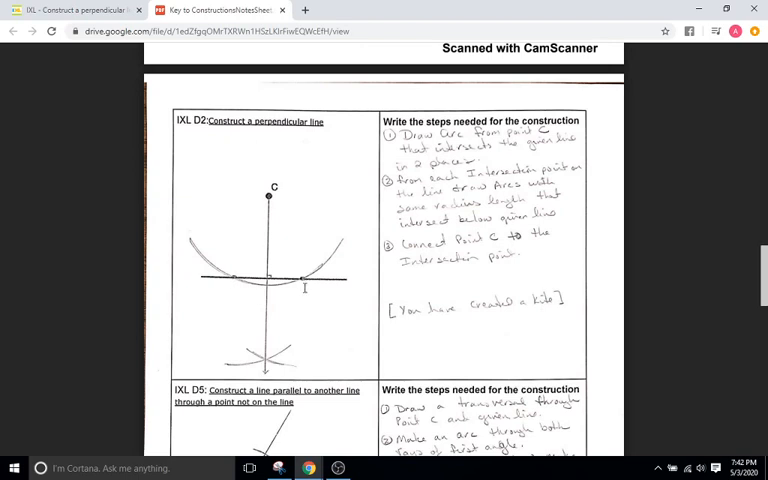
{"action": "mouse_move", "coordinate": [238, 344]}
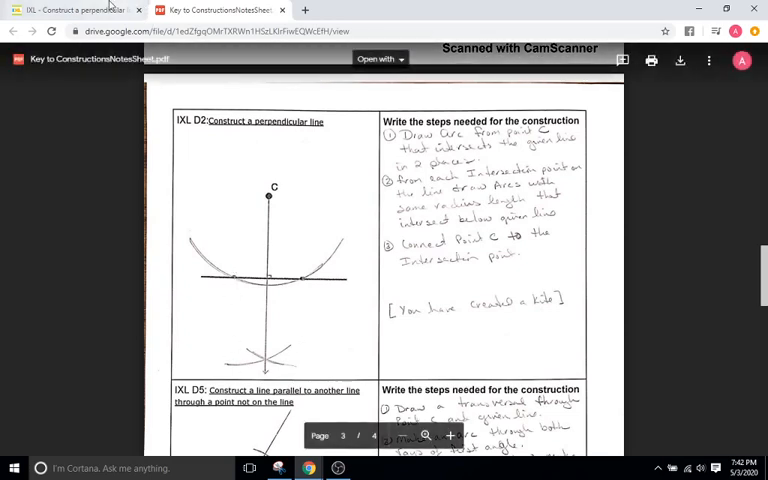
Draw the first problem's perpendicular line through the two circle intersections and submit it.
{"action": "left_click", "coordinate": [64, 14]}
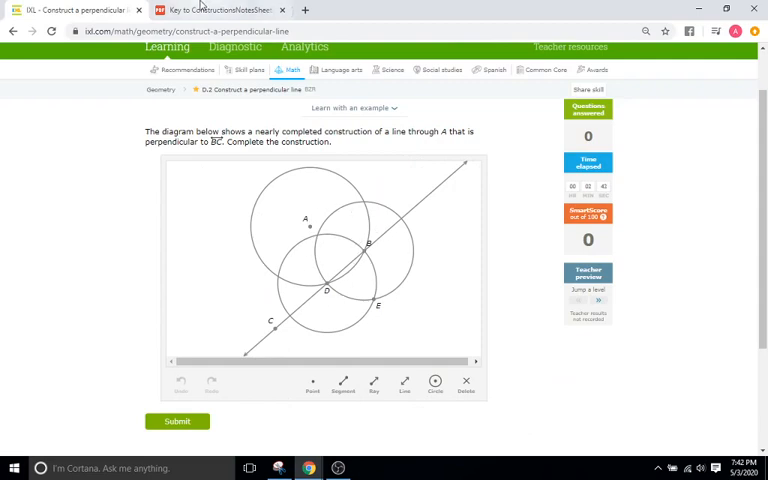
{"action": "left_click", "coordinate": [210, 8]}
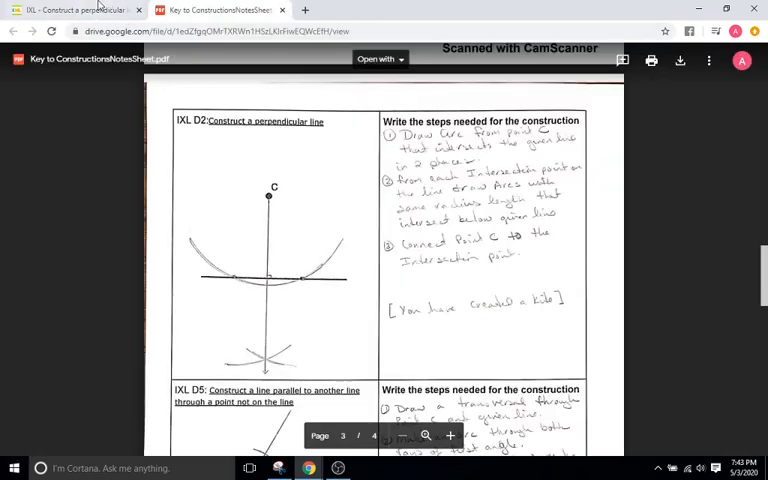
{"action": "left_click", "coordinate": [60, 16]}
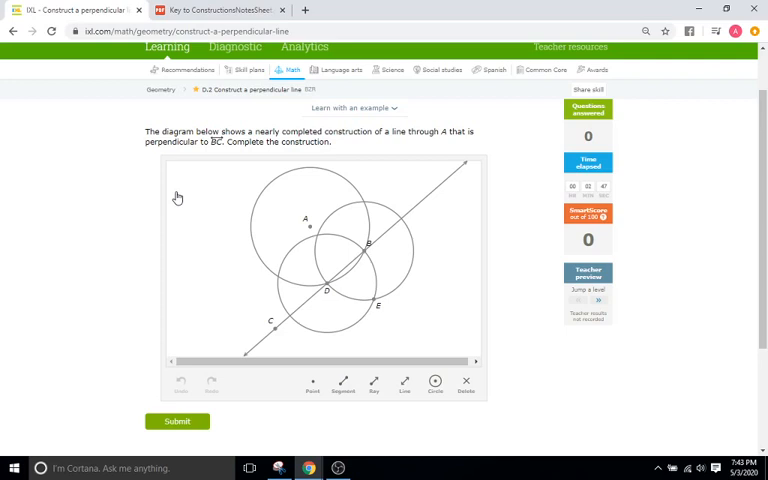
{"action": "mouse_move", "coordinate": [232, 160]}
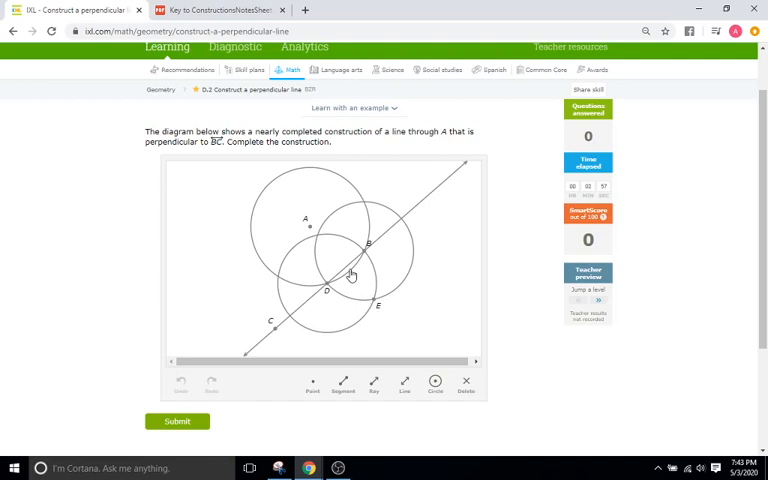
{"action": "left_click", "coordinate": [400, 384]}
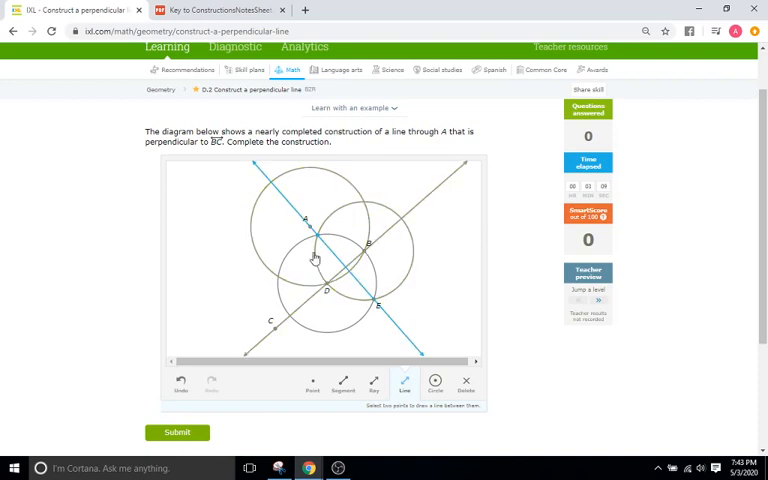
{"action": "left_click", "coordinate": [176, 432]}
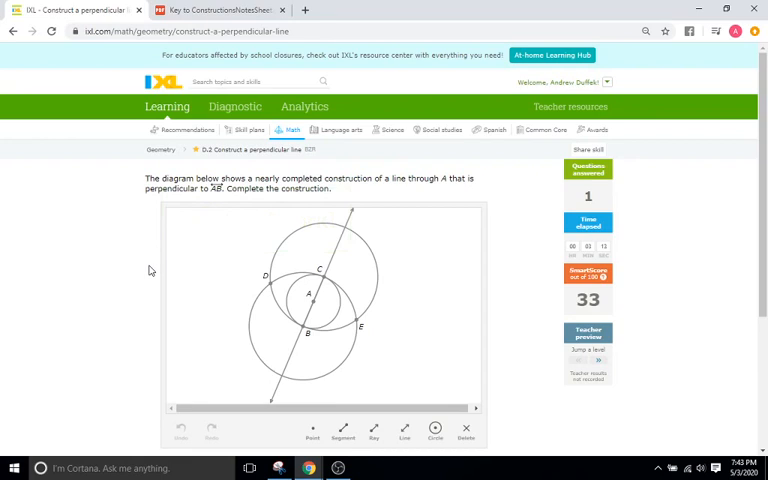
Draw the second problem's line through the two intersections and submit, reaching SmartScore 56.
{"action": "scroll", "scroll_direction": "down", "scroll_amount": 3}
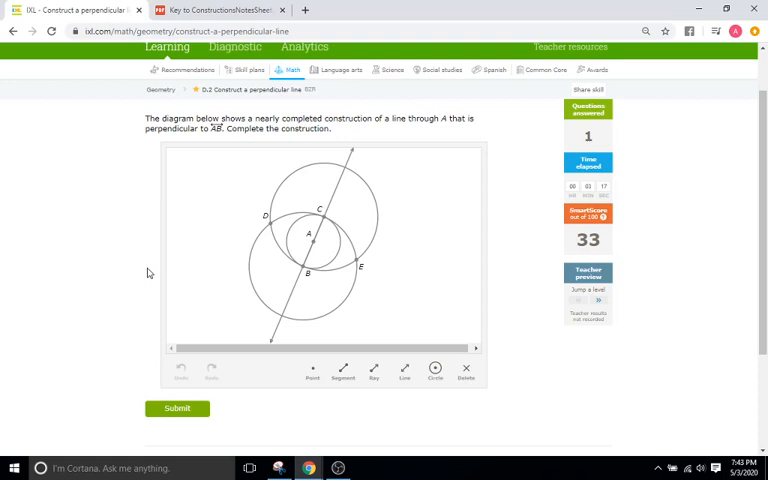
{"action": "mouse_move", "coordinate": [244, 266]}
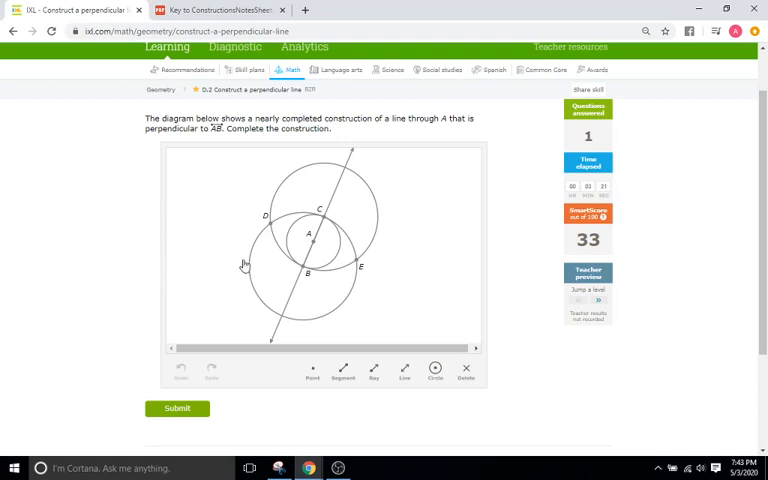
{"action": "mouse_move", "coordinate": [354, 184]}
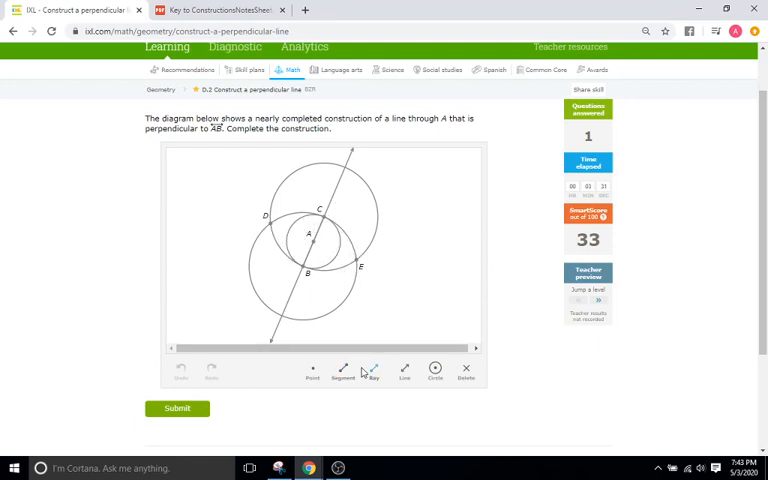
{"action": "left_click", "coordinate": [400, 372]}
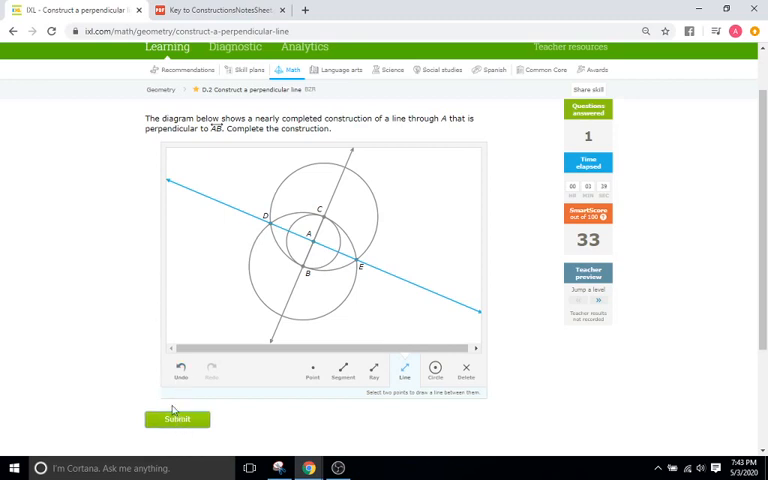
{"action": "left_click", "coordinate": [176, 418]}
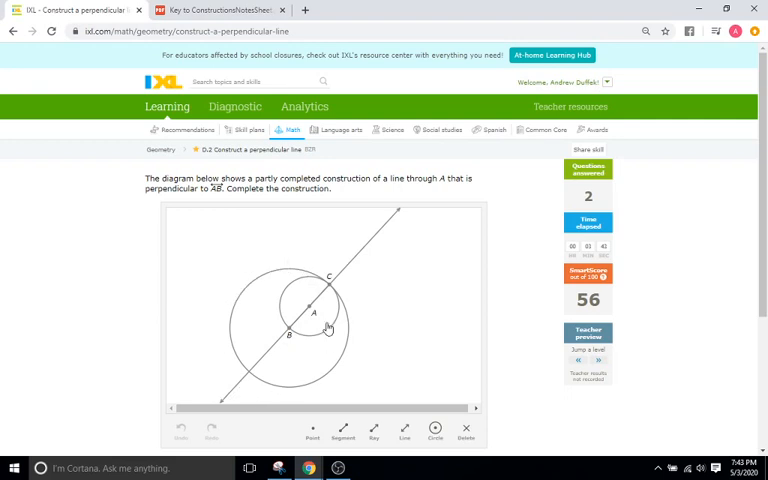
Add the second compass circle and perpendicular line to the third problem and submit, reaching 73.
{"action": "left_click", "coordinate": [432, 428]}
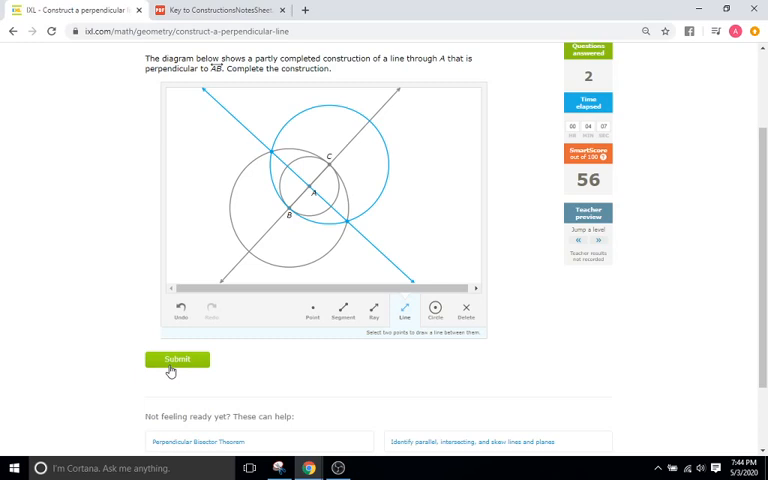
{"action": "left_click", "coordinate": [176, 360]}
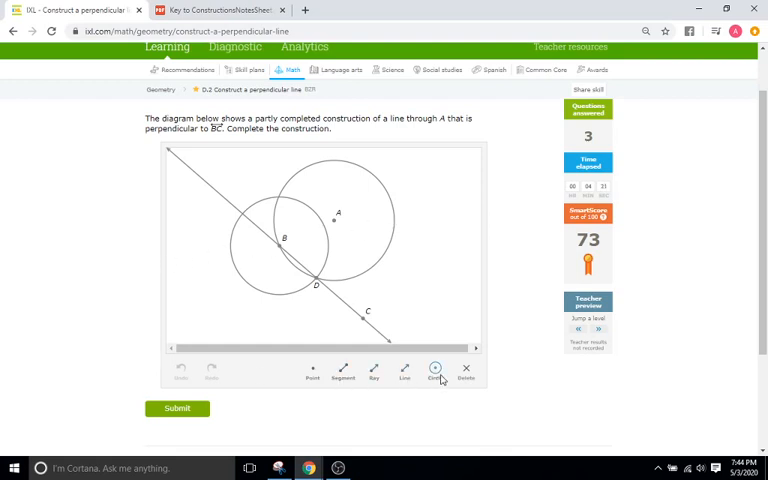
Add a compass circle centred on B and the perpendicular line to the fourth problem and submit, reaching 83.
{"action": "left_click", "coordinate": [432, 366]}
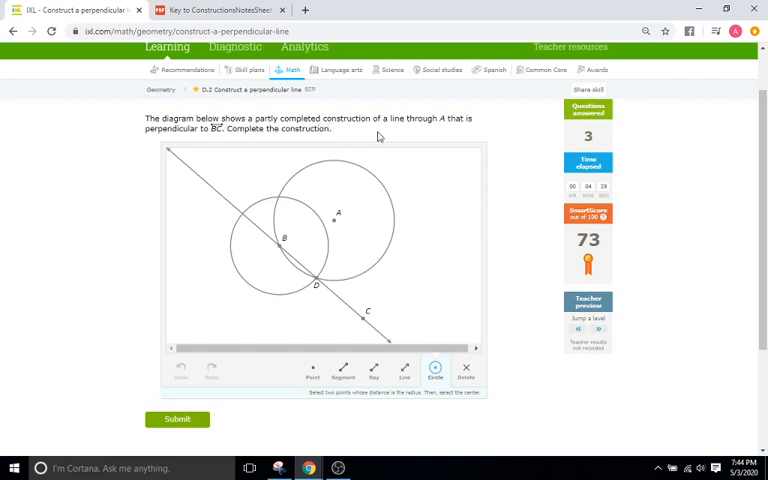
{"action": "mouse_move", "coordinate": [400, 132]}
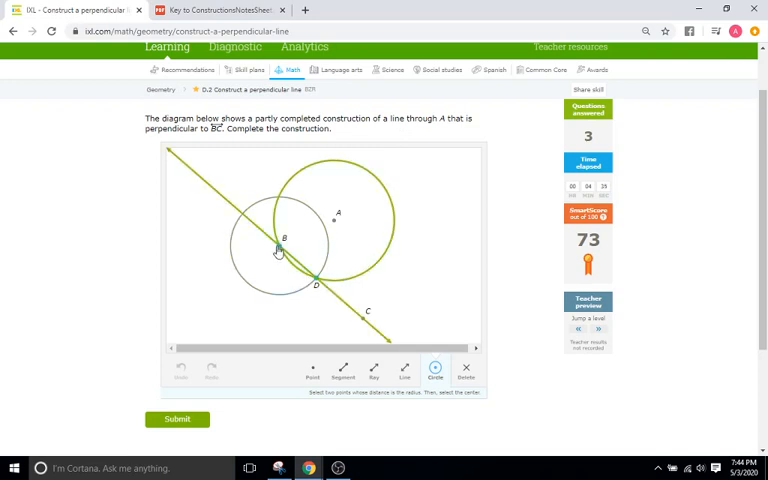
{"action": "left_click", "coordinate": [316, 284]}
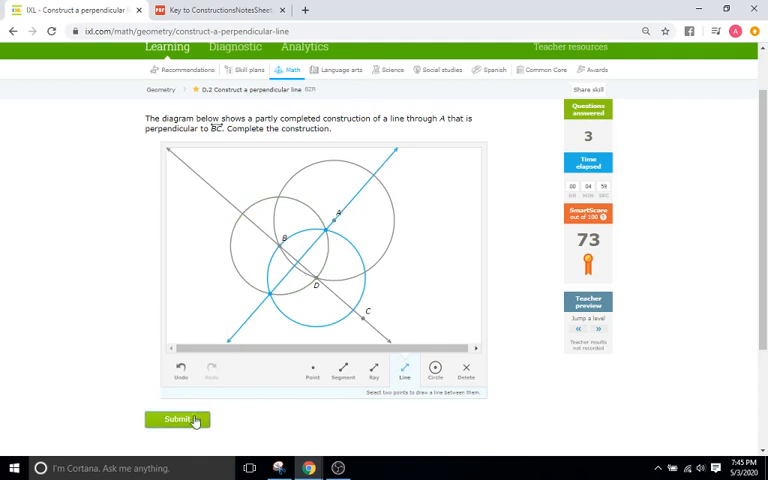
{"action": "left_click", "coordinate": [188, 420]}
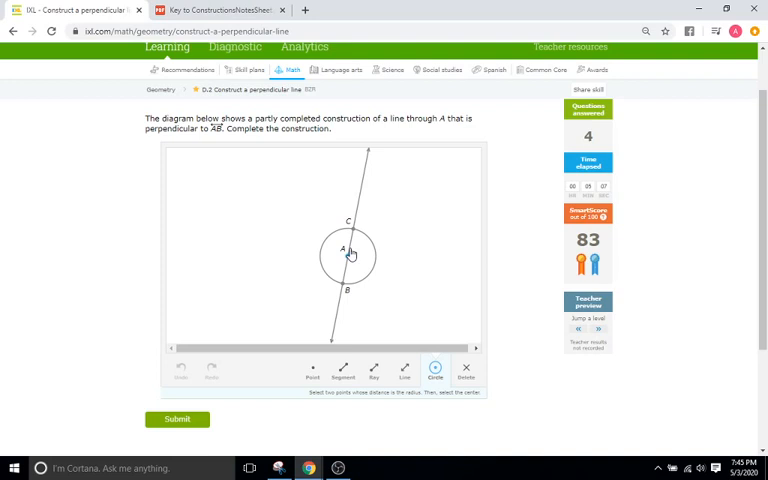
Draw two large overlapping compass circles around the fifth problem's given points, resizing the second.
{"action": "left_click", "coordinate": [346, 220]}
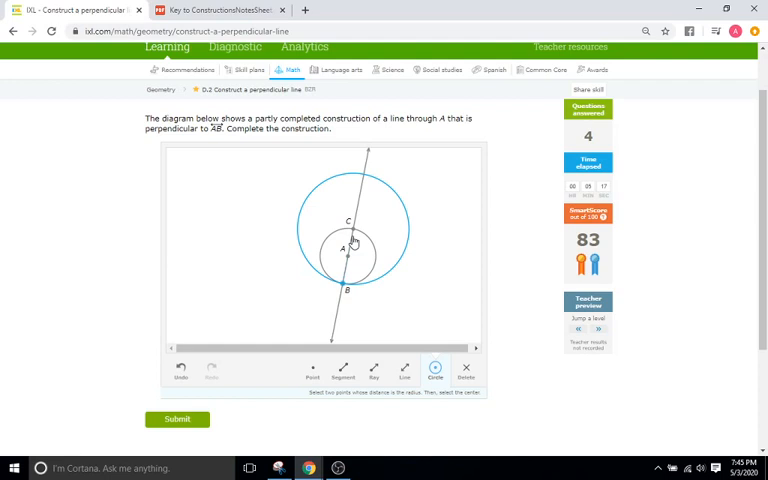
{"action": "left_click", "coordinate": [344, 288]}
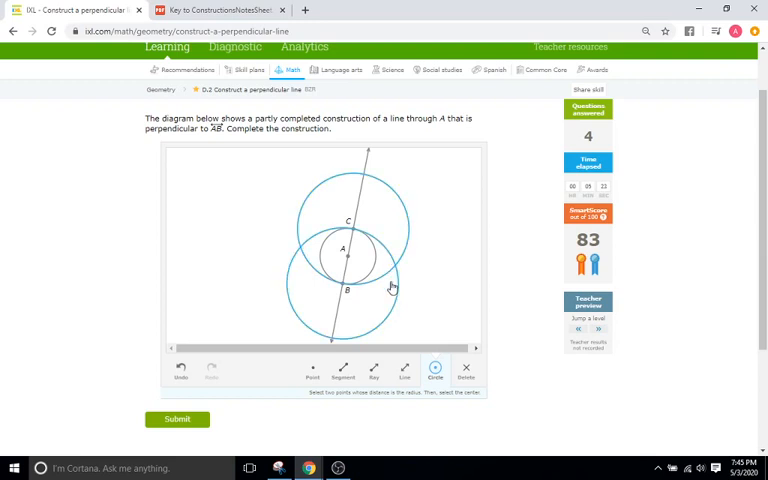
{"action": "left_click", "coordinate": [424, 368]}
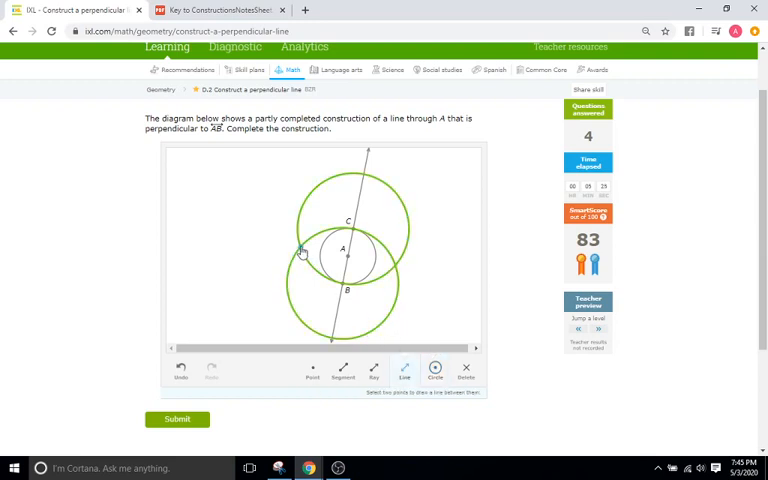
{"action": "left_click_drag", "start_coordinate": [300, 252], "coordinate": [400, 272]}
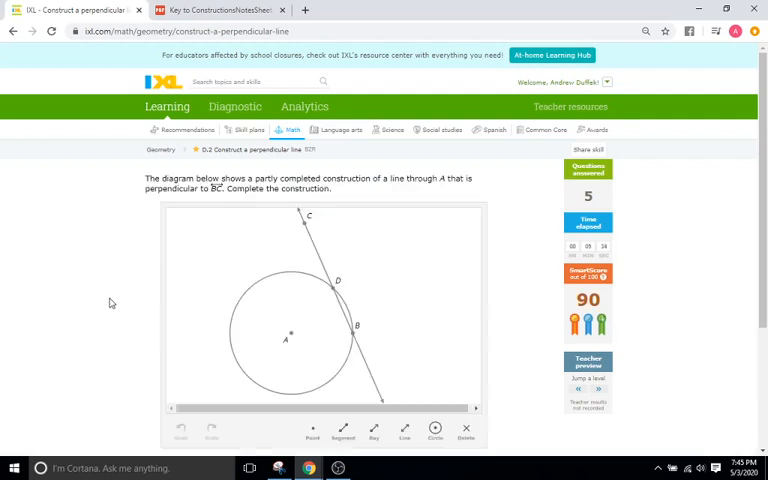
{"action": "mouse_move", "coordinate": [104, 284]}
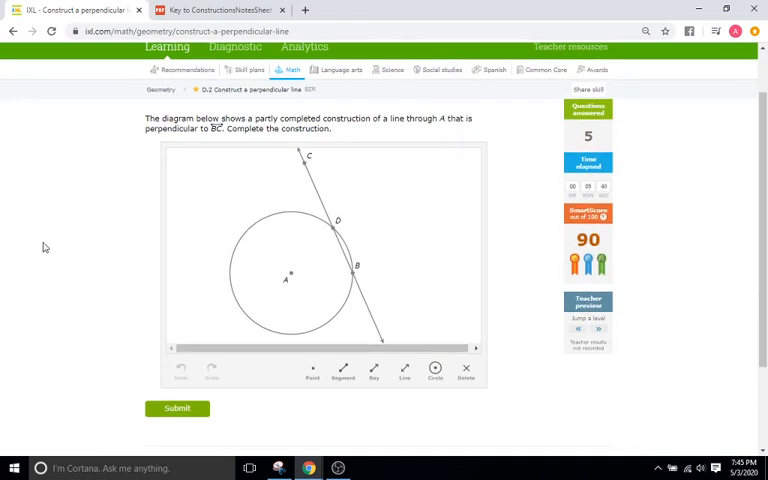
{"action": "mouse_move", "coordinate": [360, 240]}
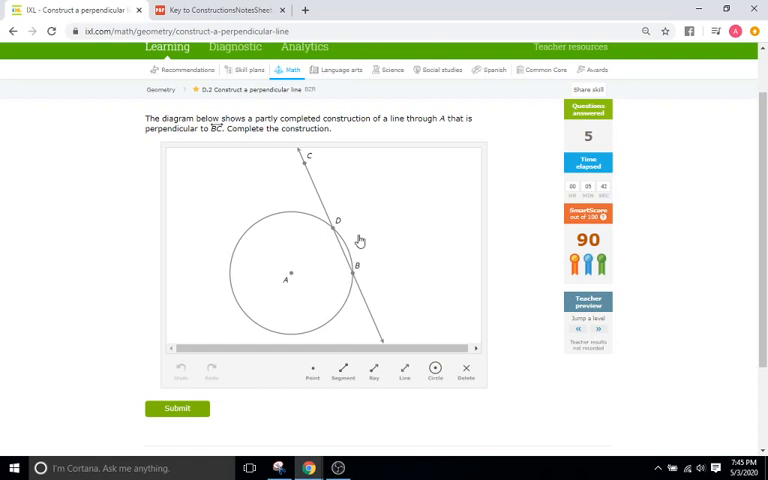
{"action": "mouse_move", "coordinate": [102, 218]}
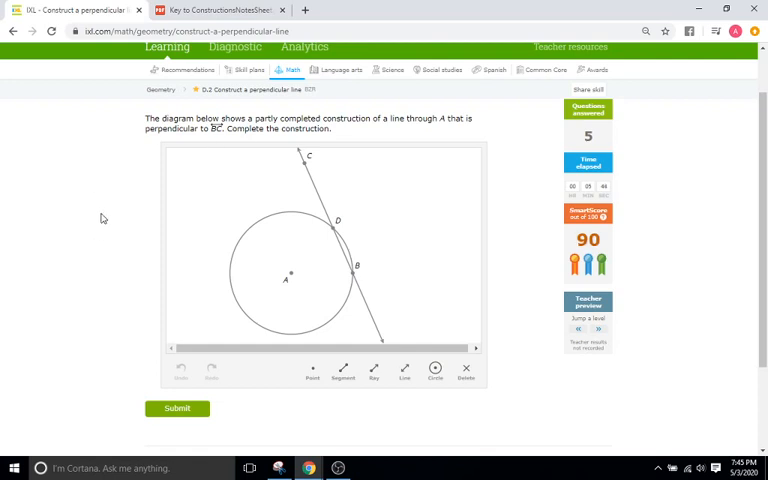
{"action": "mouse_move", "coordinate": [128, 196]}
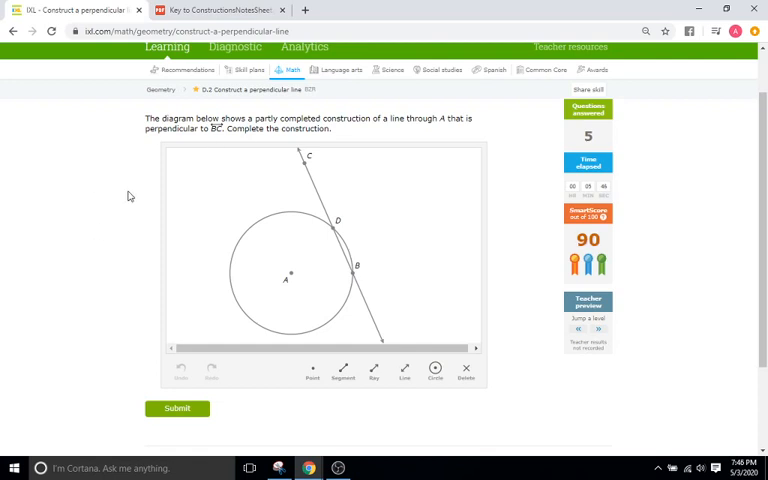